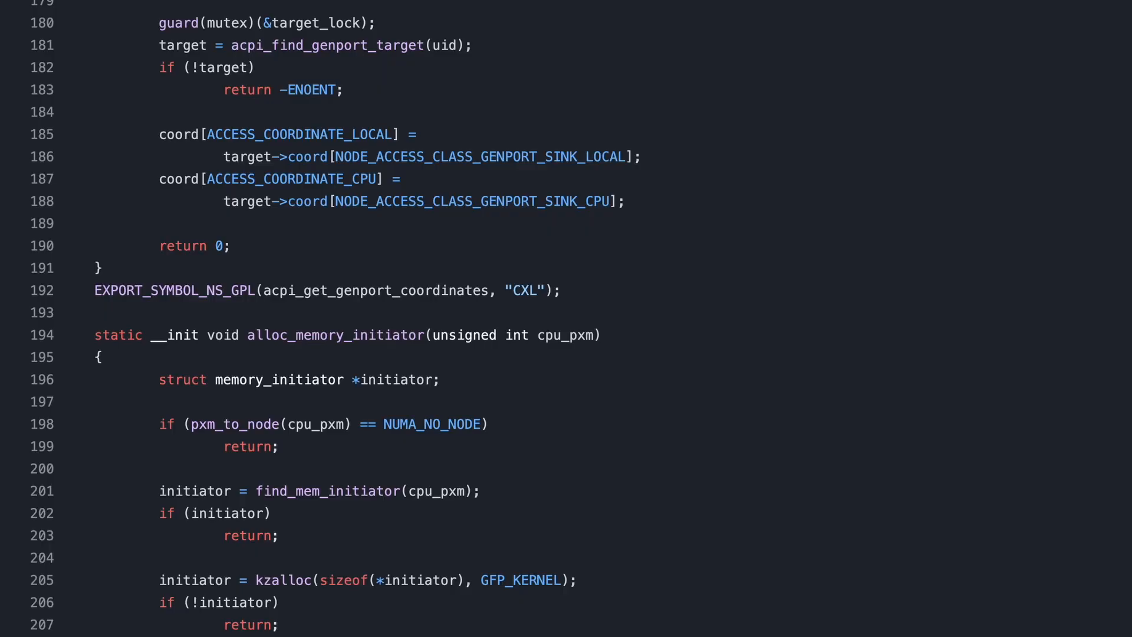
pyautogui.scroll(-3)
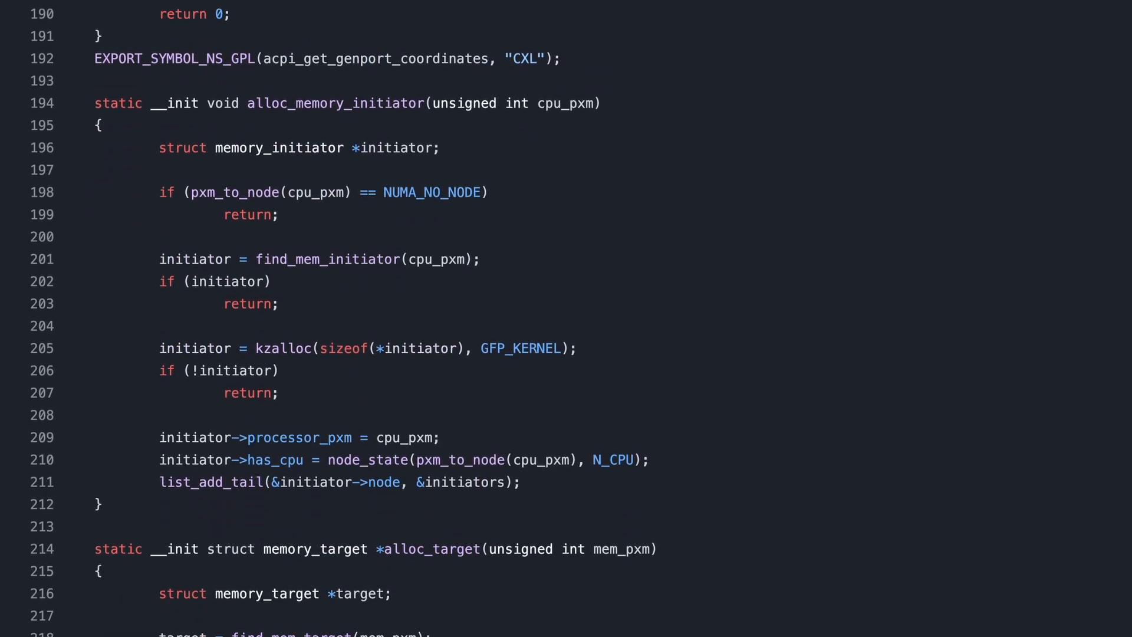